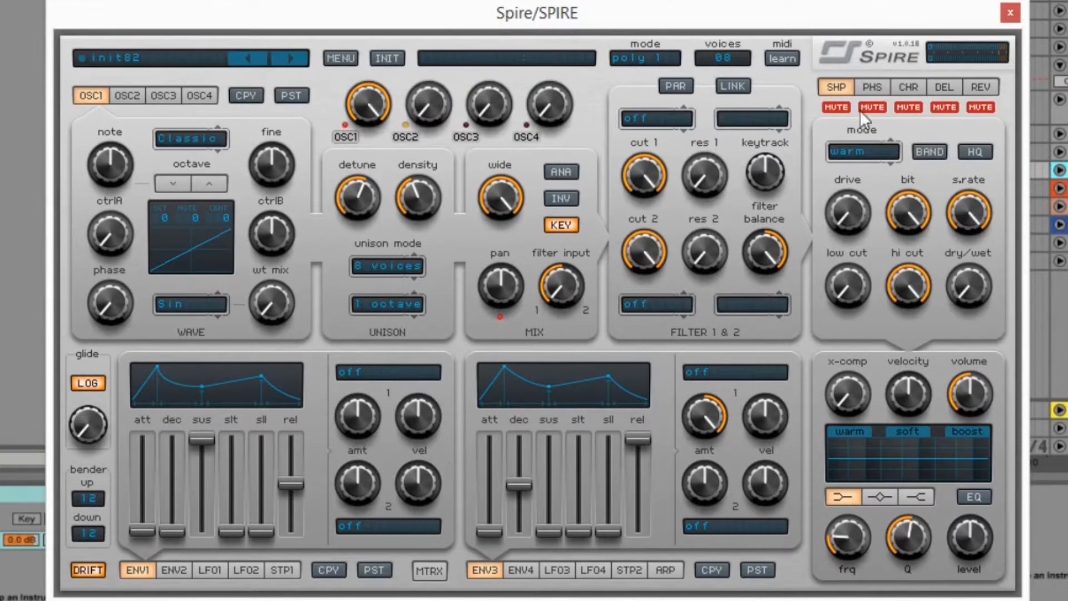
{"action": "mouse_move", "coordinate": [902, 433]}
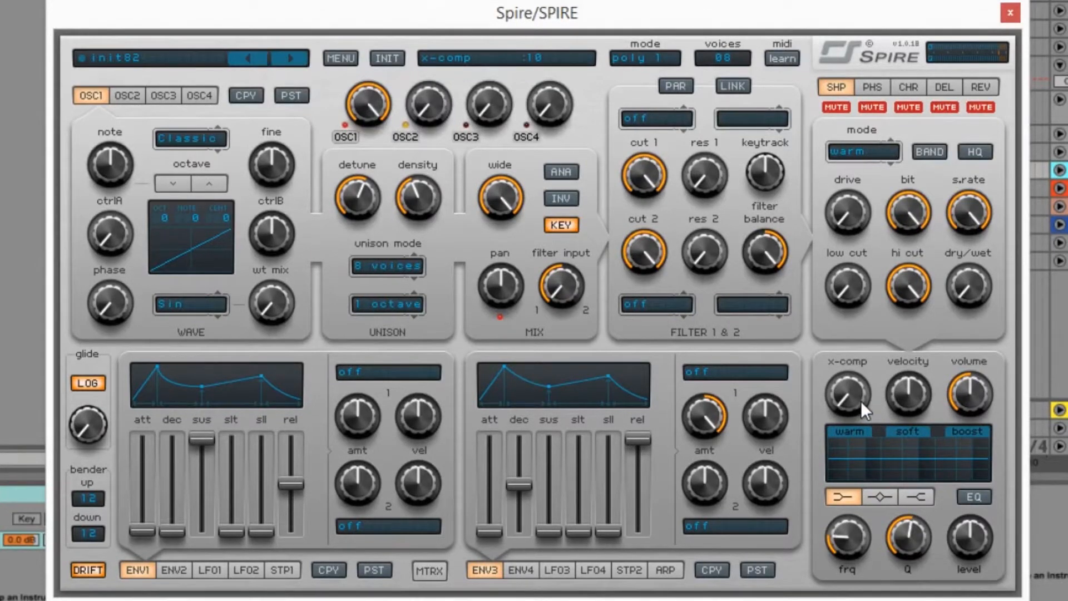
{"action": "mouse_move", "coordinate": [854, 392]}
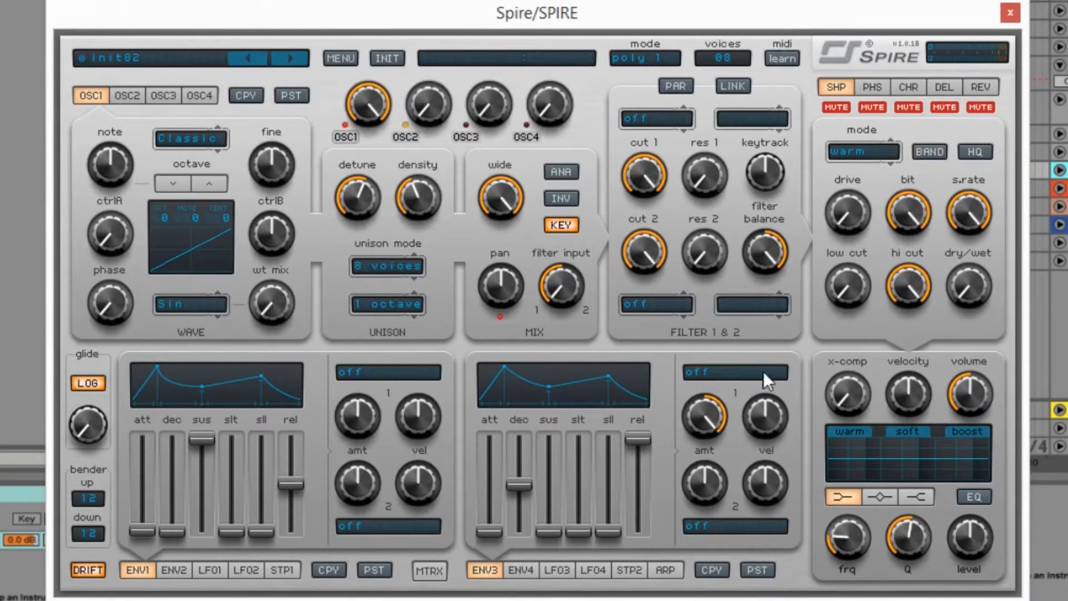
{"action": "mouse_move", "coordinate": [615, 265]}
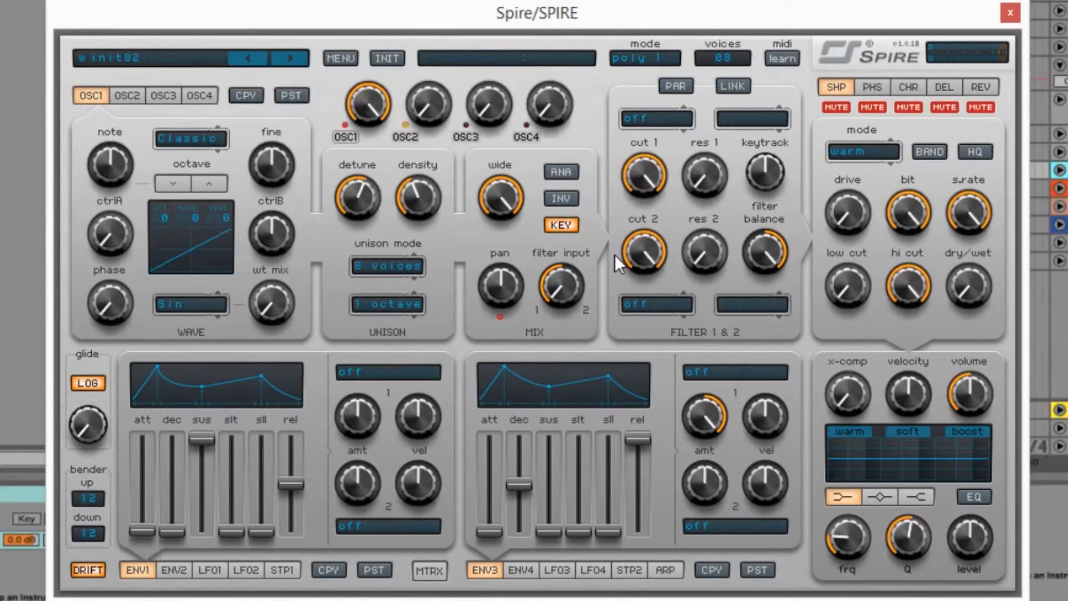
{"action": "mouse_move", "coordinate": [899, 361]}
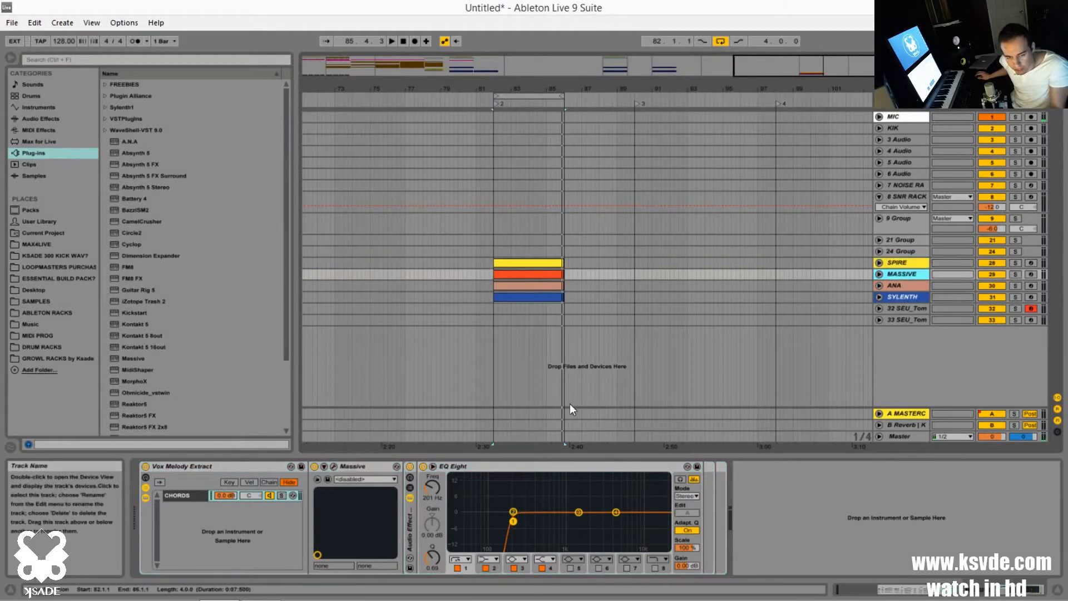
Reopen the Spire patch for a look, close it, and select the Massive track.
{"action": "left_click", "coordinate": [902, 263]}
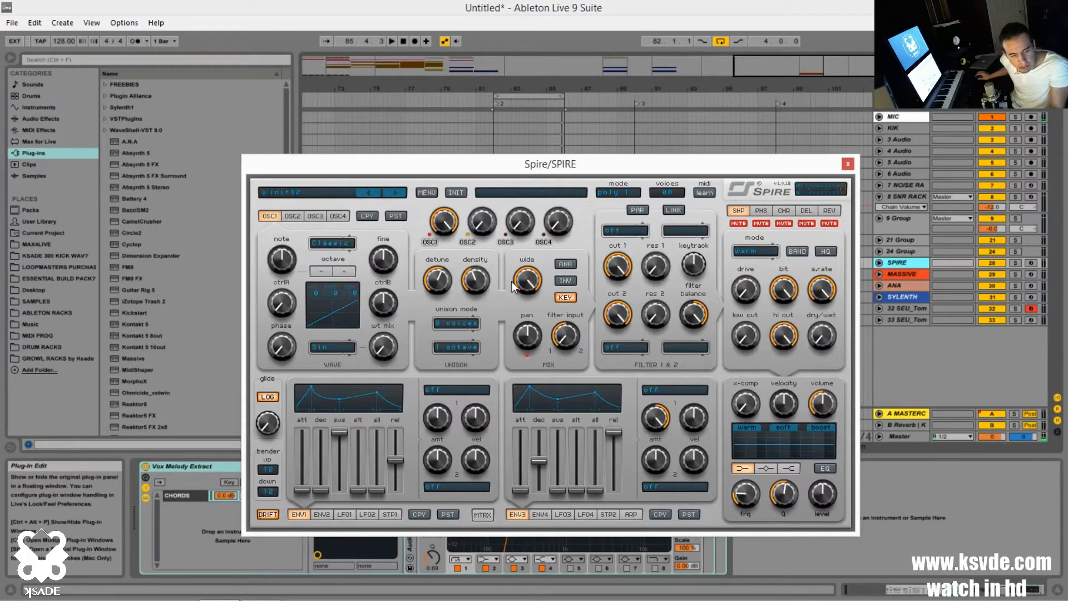
{"action": "left_click_drag", "start_coordinate": [525, 280], "coordinate": [527, 276]}
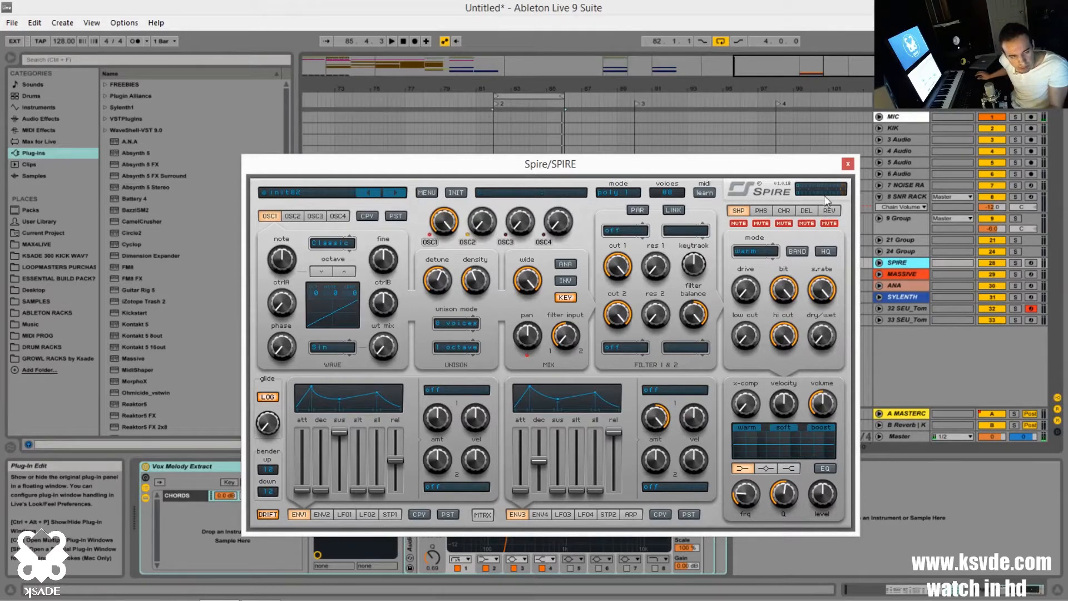
{"action": "left_click", "coordinate": [848, 164]}
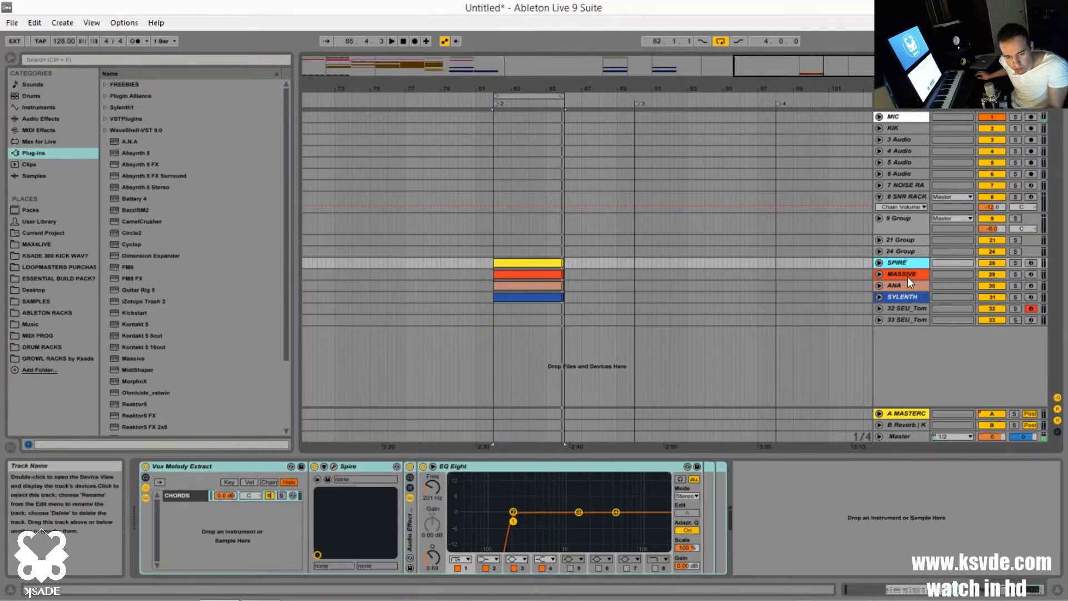
{"action": "left_click", "coordinate": [900, 274]}
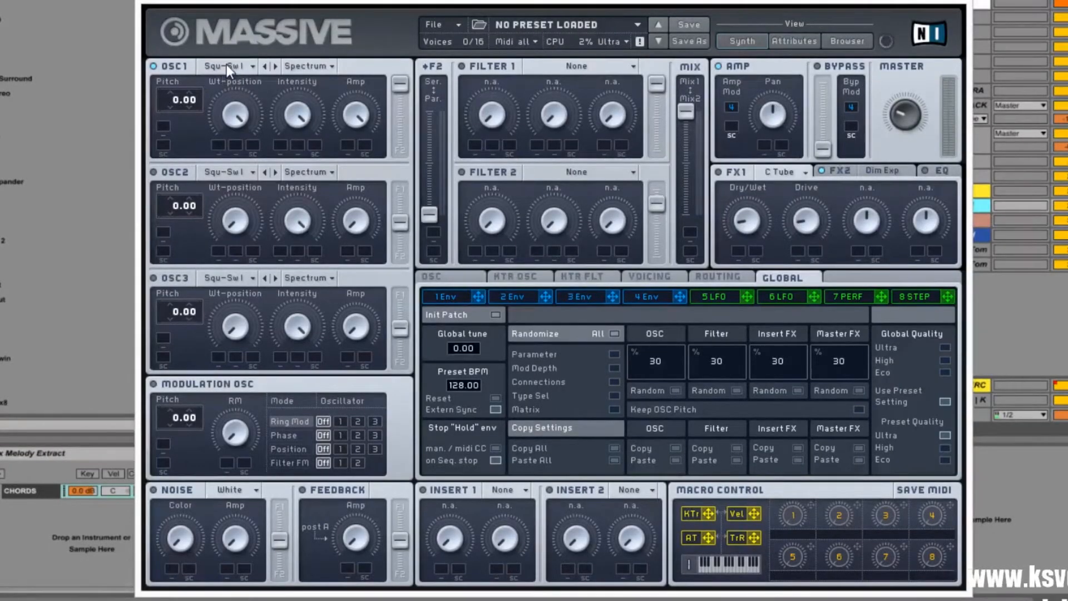
{"action": "mouse_move", "coordinate": [276, 141]}
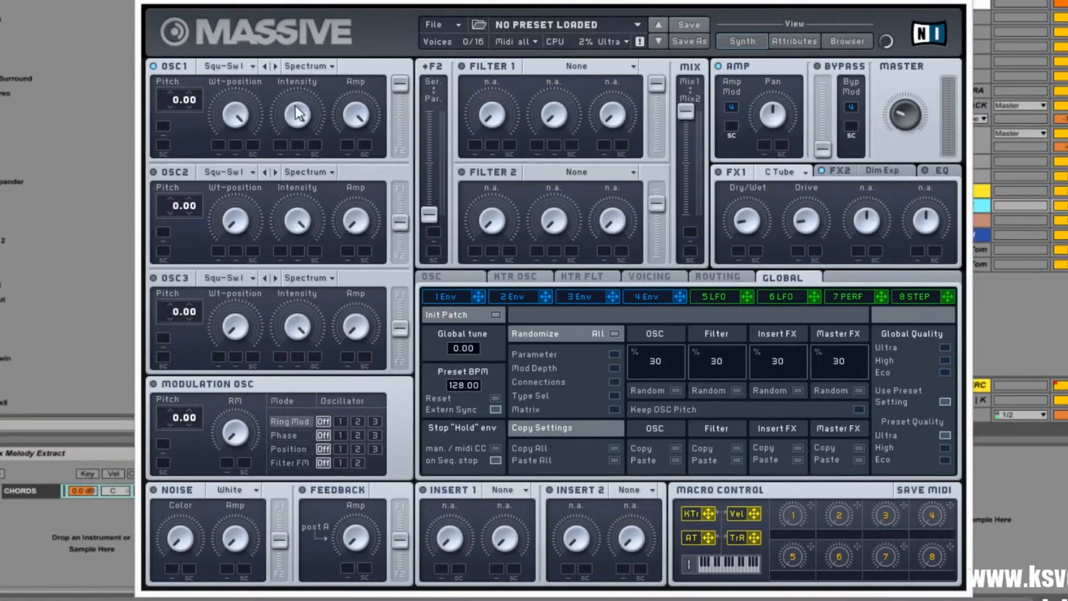
{"action": "mouse_move", "coordinate": [293, 440]}
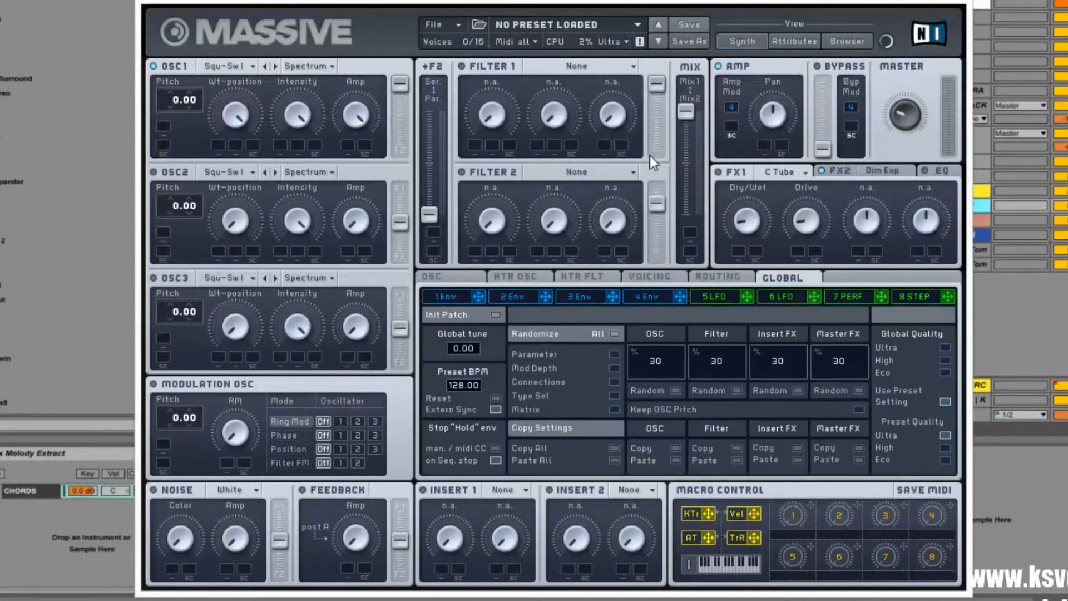
{"action": "mouse_move", "coordinate": [880, 180]}
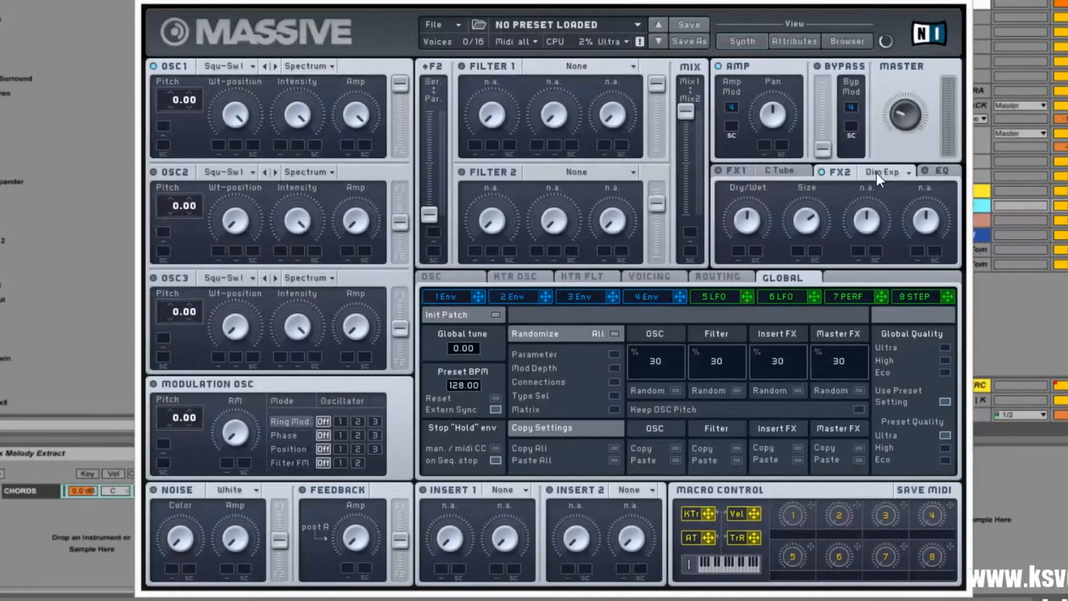
{"action": "mouse_move", "coordinate": [779, 211]}
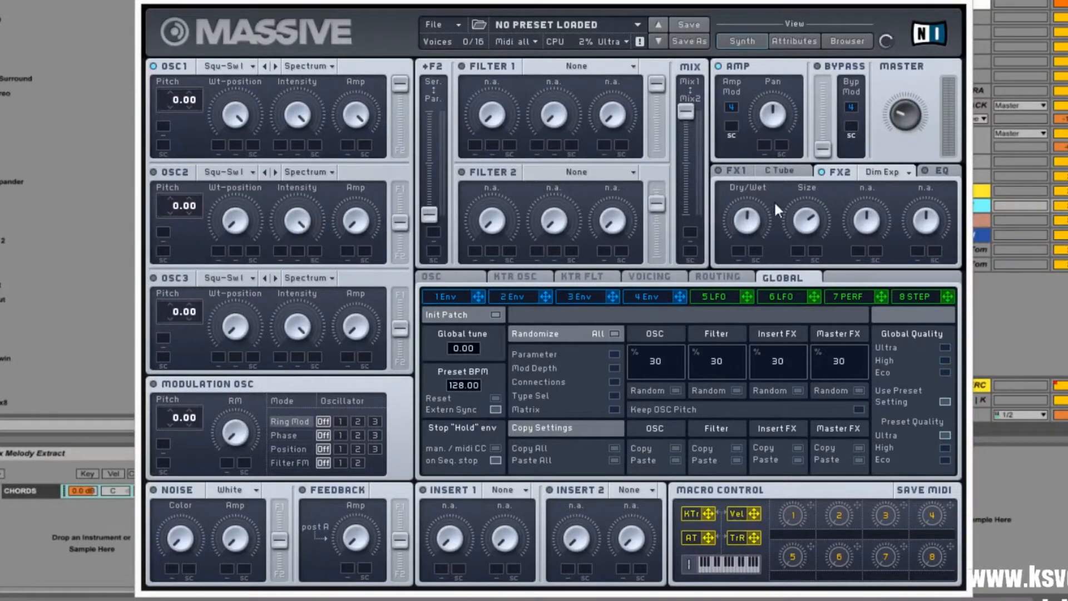
{"action": "mouse_move", "coordinate": [808, 189]}
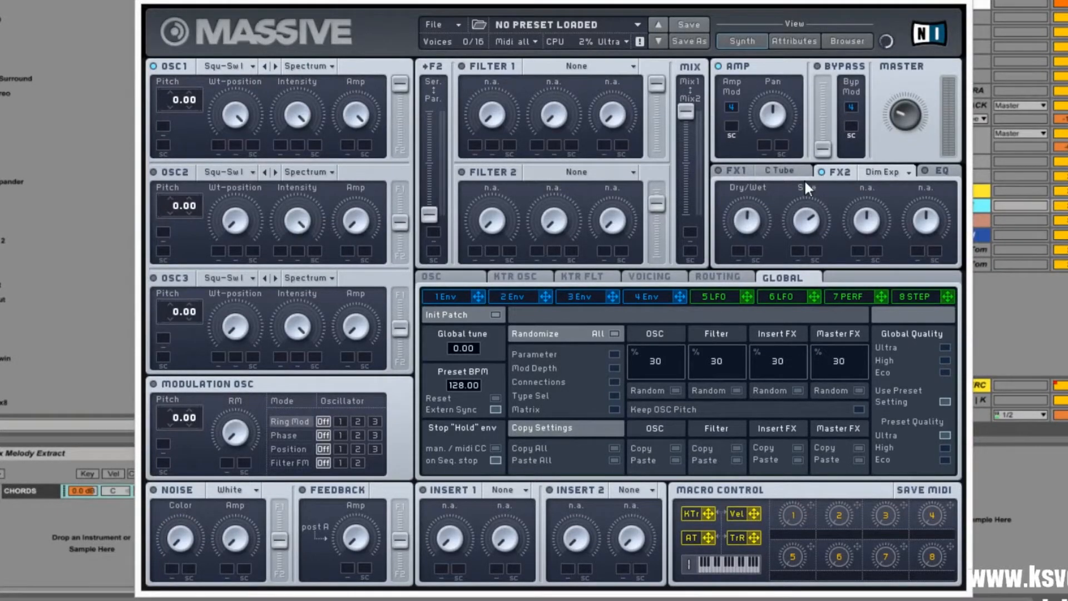
{"action": "mouse_move", "coordinate": [854, 195]}
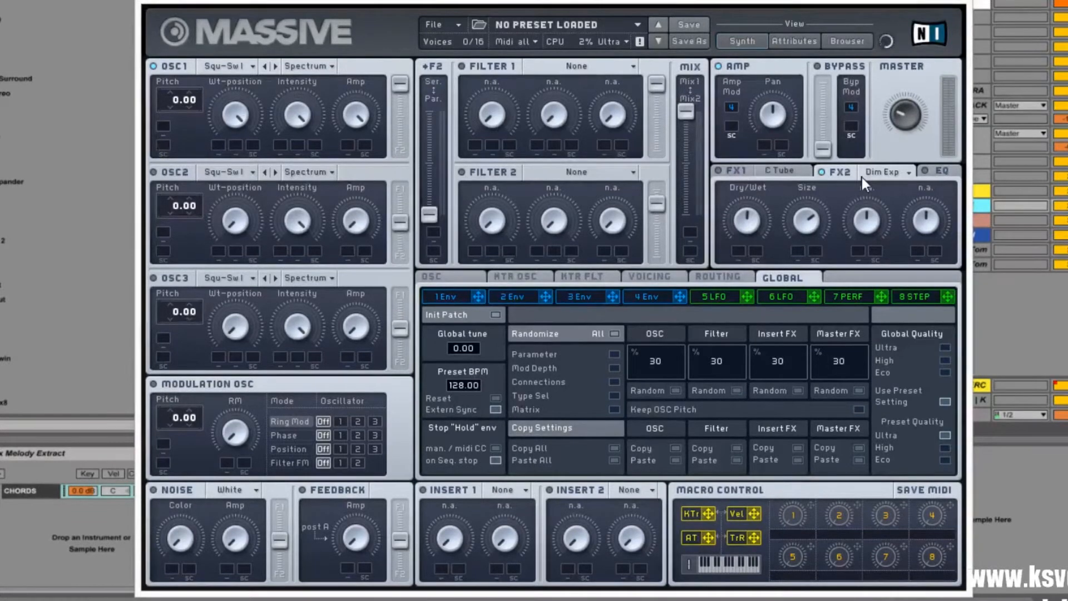
{"action": "mouse_move", "coordinate": [761, 230]}
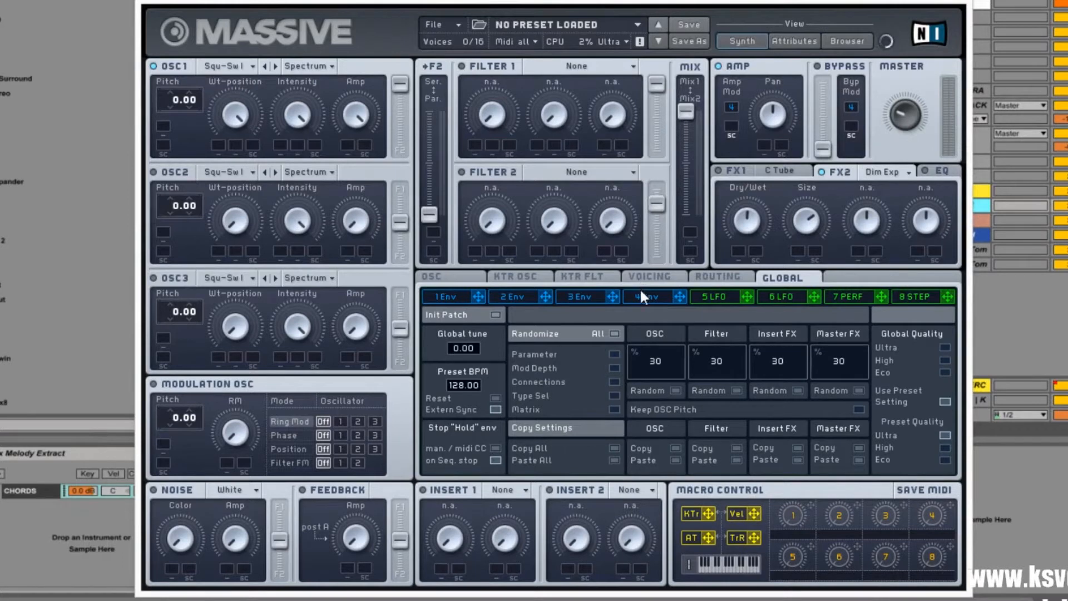
Show envelope 4 with its instant attack and long decay to silence.
{"action": "left_click", "coordinate": [648, 296]}
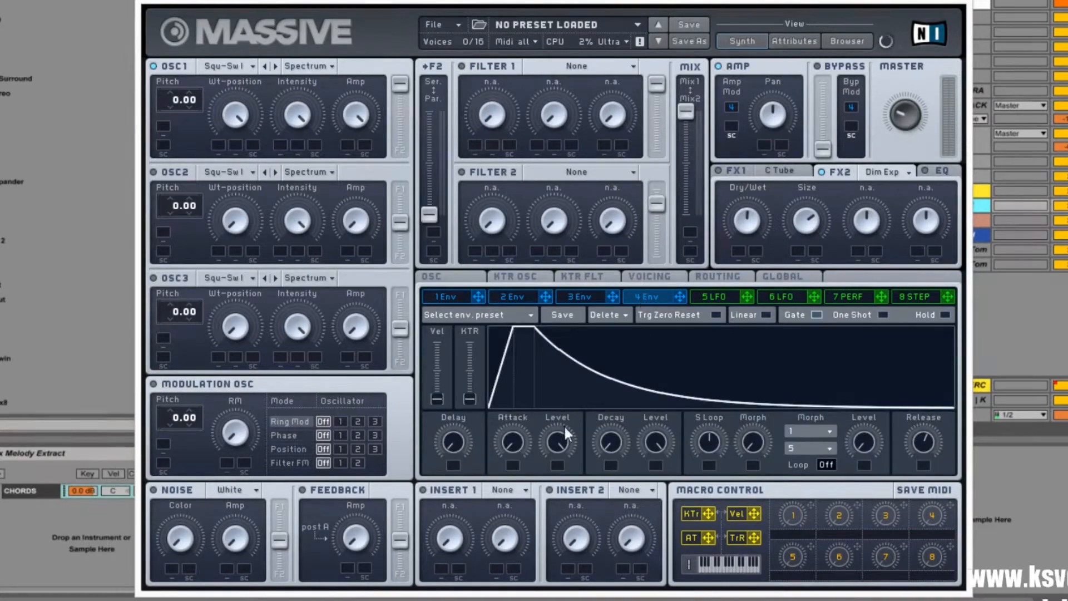
{"action": "mouse_move", "coordinate": [508, 439]}
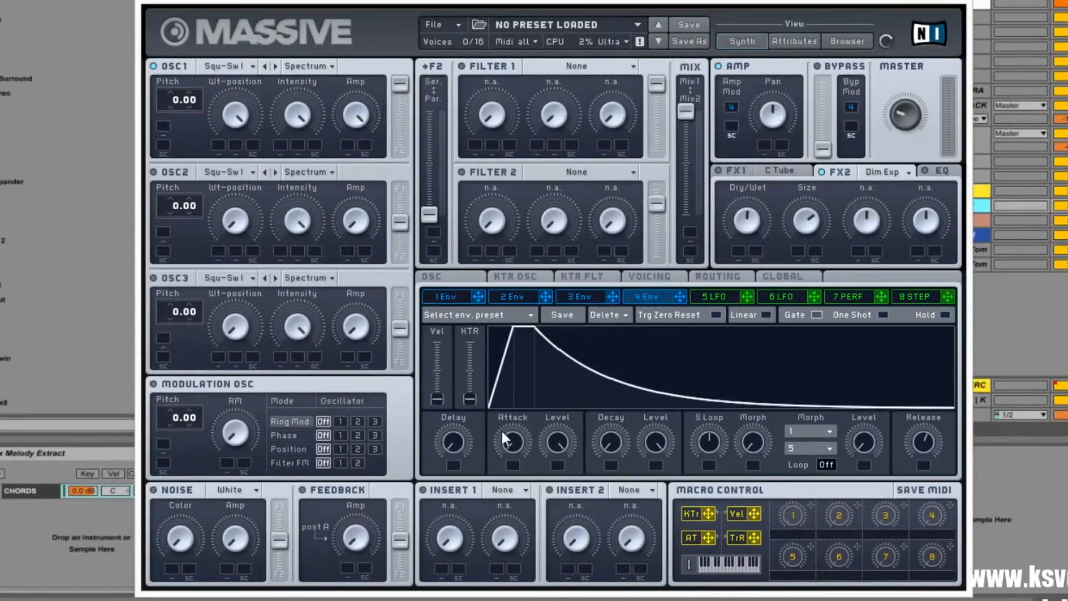
{"action": "mouse_move", "coordinate": [678, 429]}
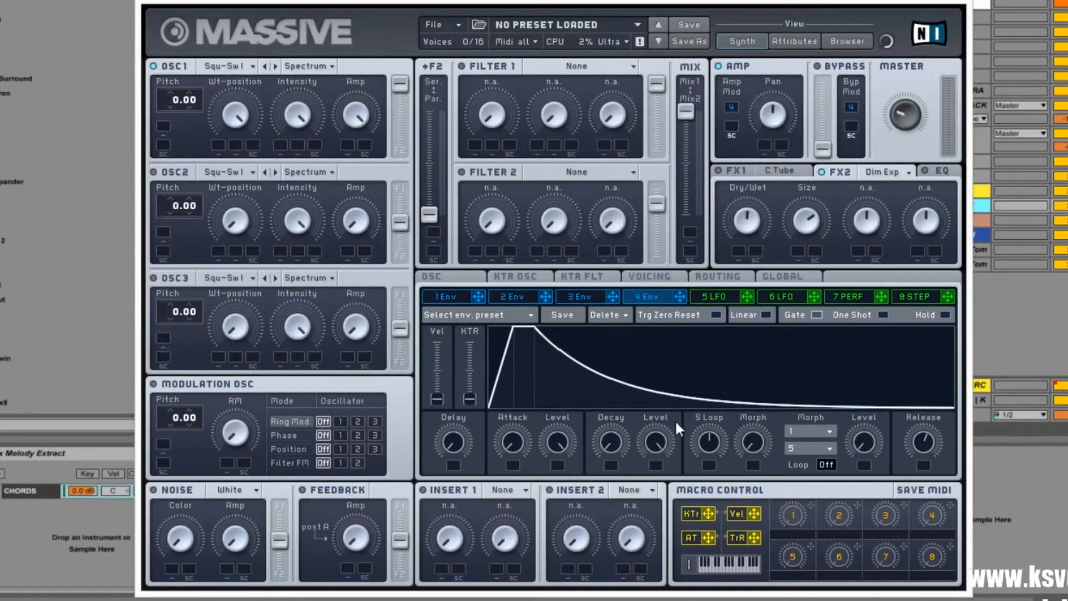
{"action": "mouse_move", "coordinate": [527, 440]}
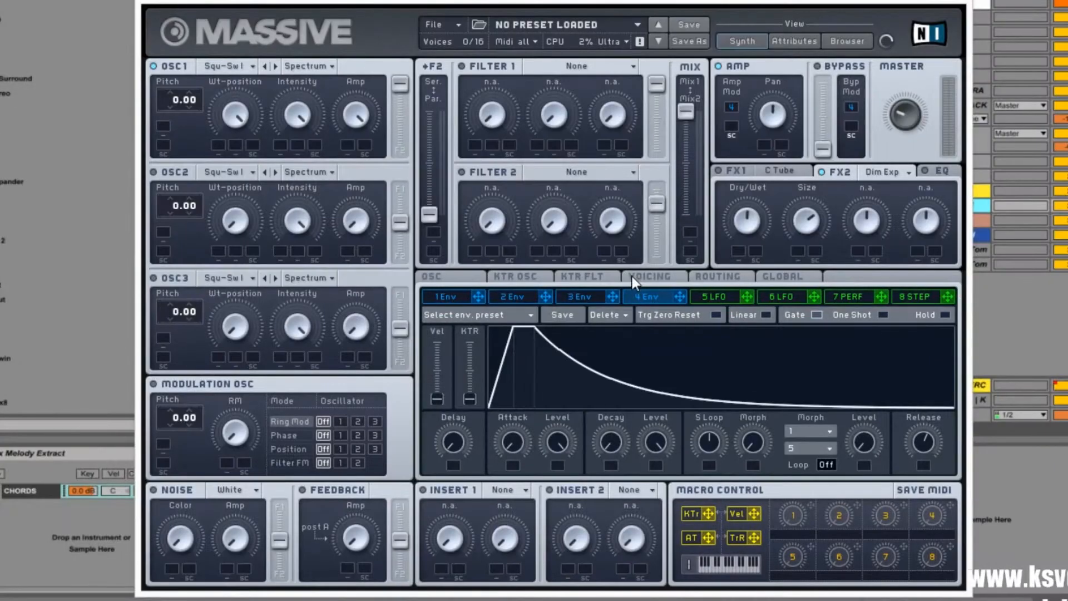
Show the Voicing settings: 8 unison voices, pitch spread 0.14, pan position on.
{"action": "left_click", "coordinate": [649, 276]}
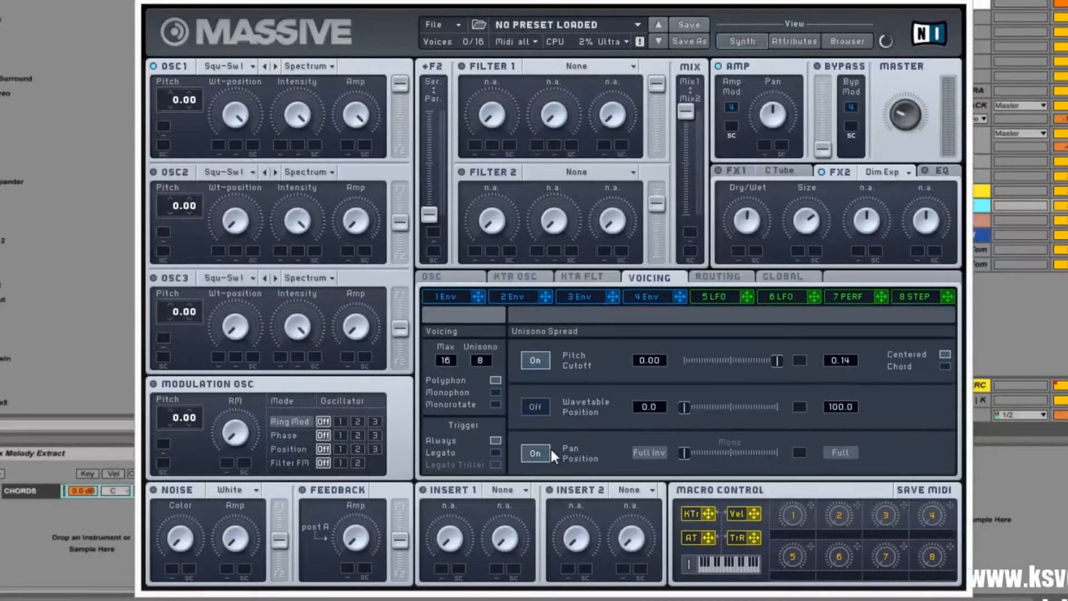
{"action": "mouse_move", "coordinate": [702, 435]}
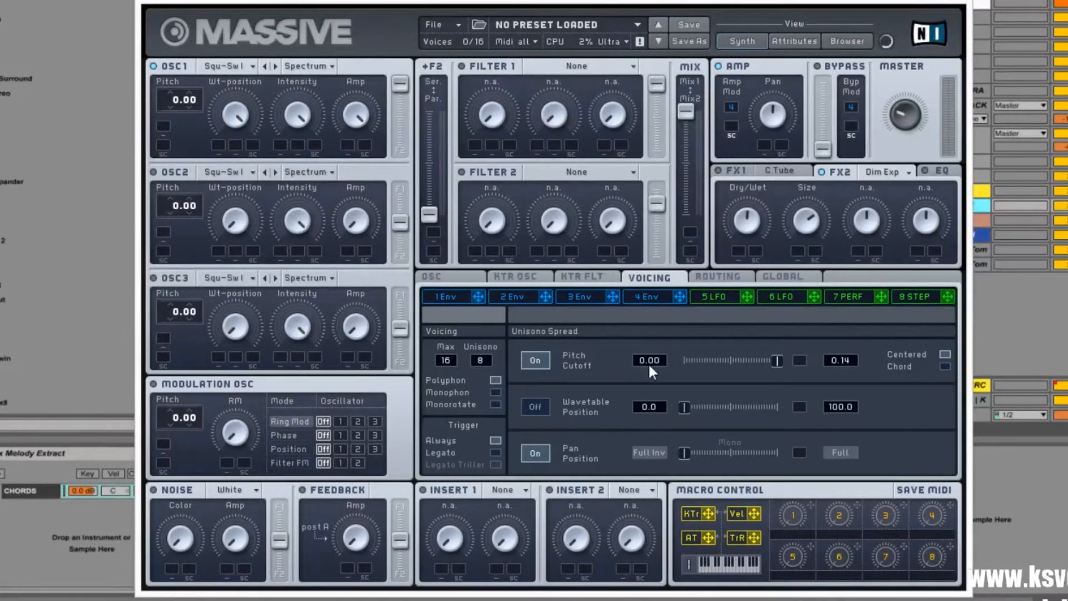
{"action": "mouse_move", "coordinate": [364, 217]}
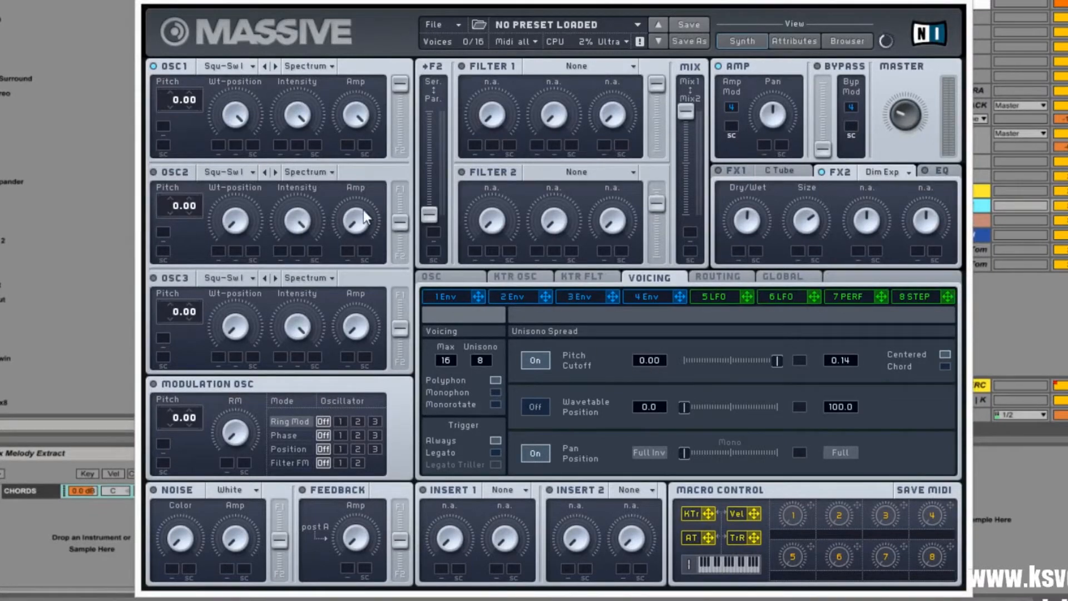
{"action": "mouse_move", "coordinate": [212, 160]}
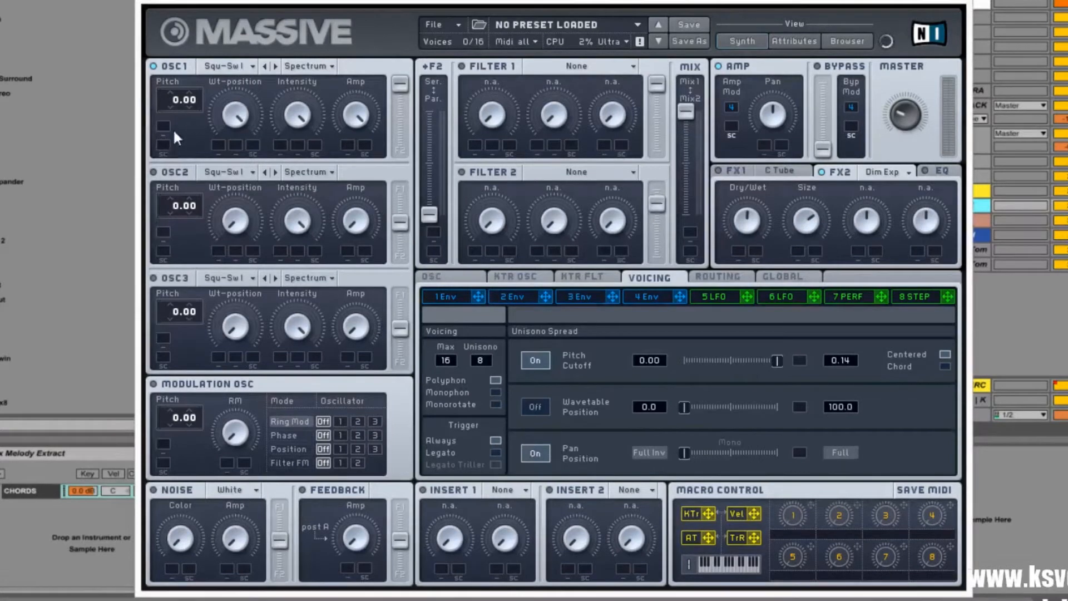
{"action": "mouse_move", "coordinate": [169, 192]}
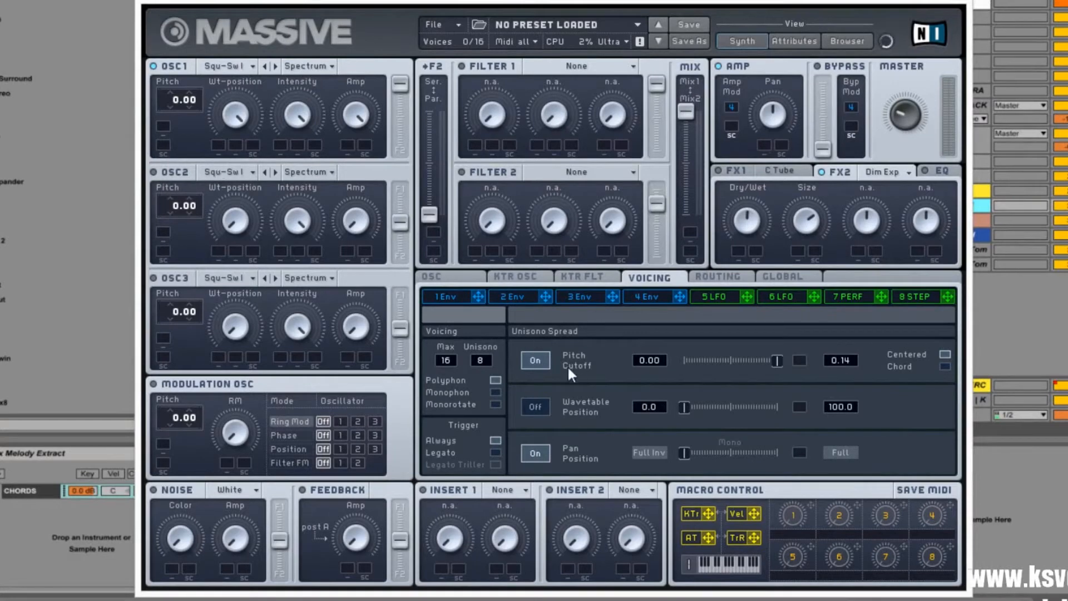
{"action": "mouse_move", "coordinate": [834, 371]}
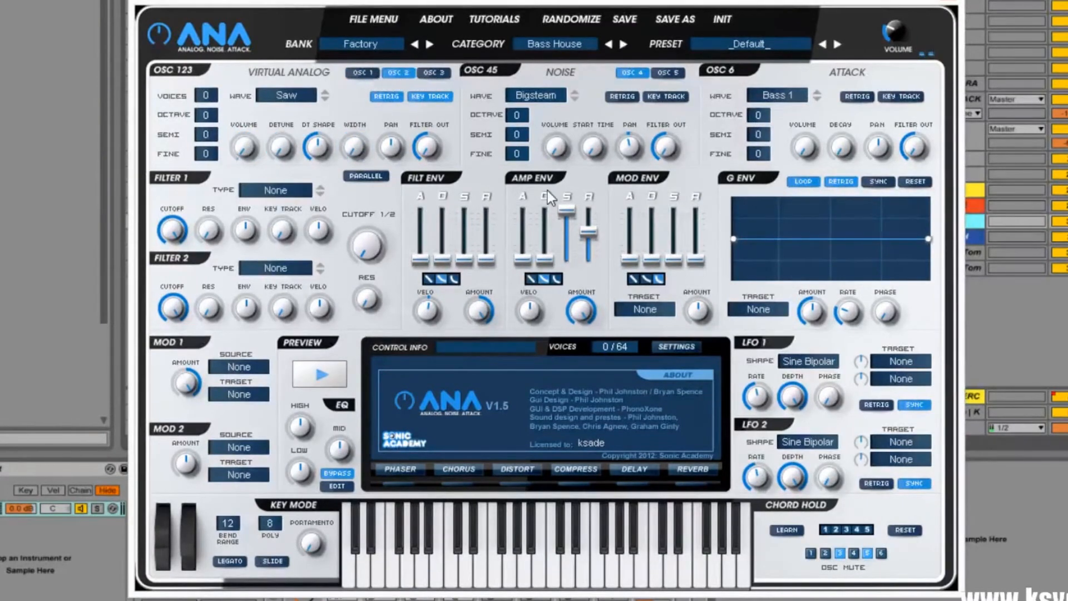
{"action": "mouse_move", "coordinate": [282, 112]}
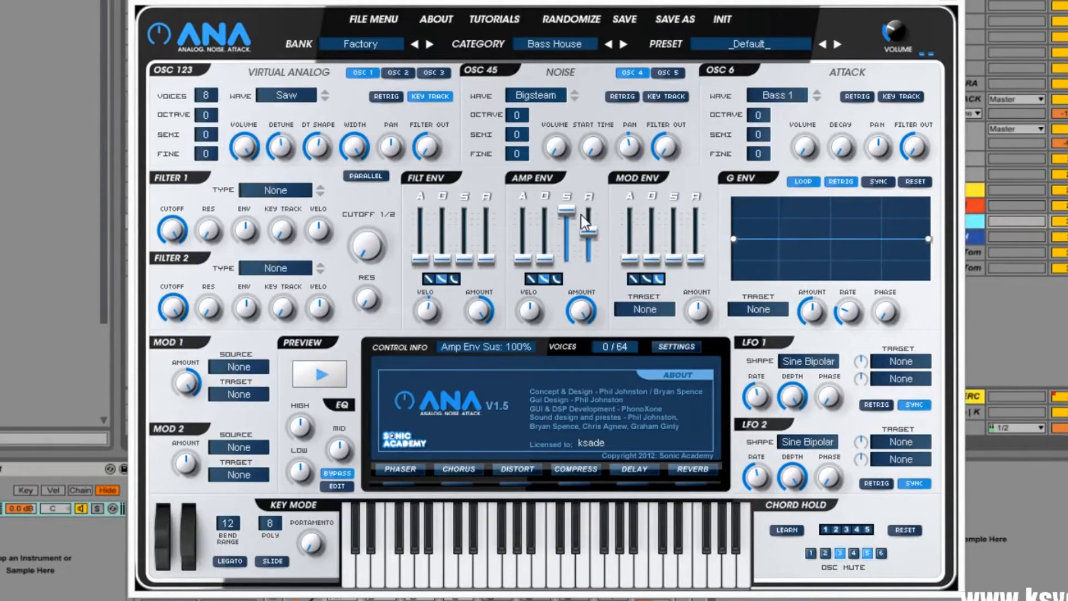
Raise the ANA amp envelope sustain to 100% for the 8-voice saw.
{"action": "left_click_drag", "start_coordinate": [567, 208], "coordinate": [567, 255]}
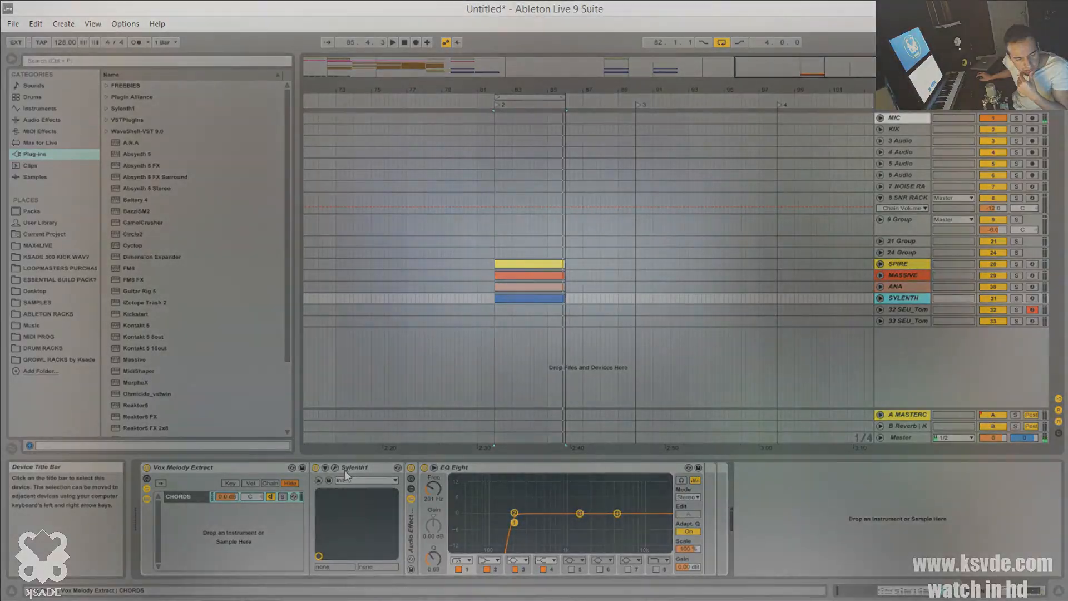
In Sylenth1, detune the 8-voice saw oscillator A1 to 4.24.
{"action": "left_click", "coordinate": [326, 467]}
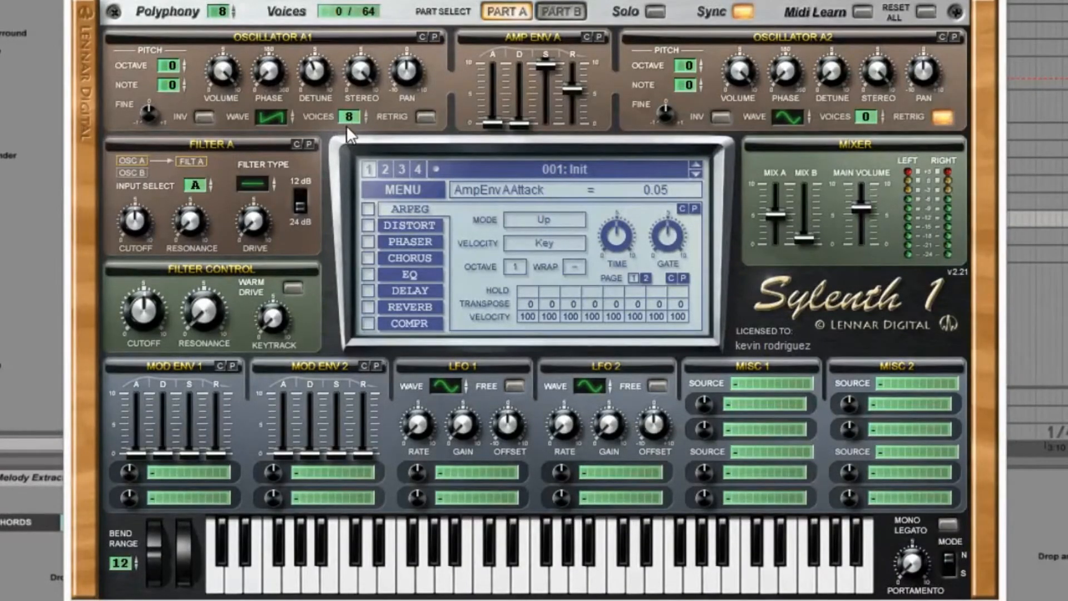
{"action": "mouse_move", "coordinate": [293, 123]}
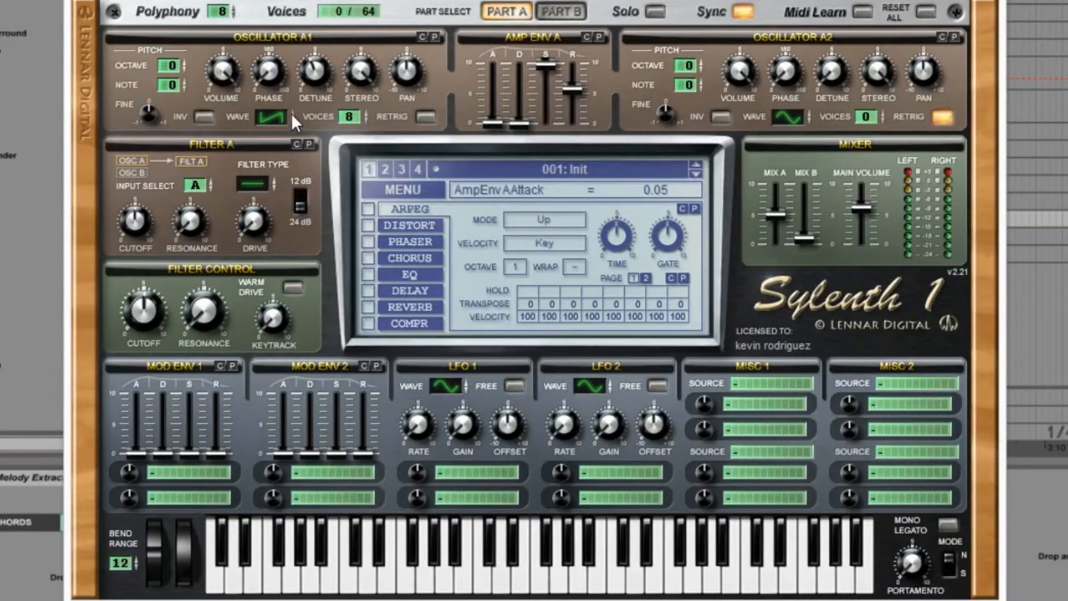
{"action": "mouse_move", "coordinate": [382, 112]}
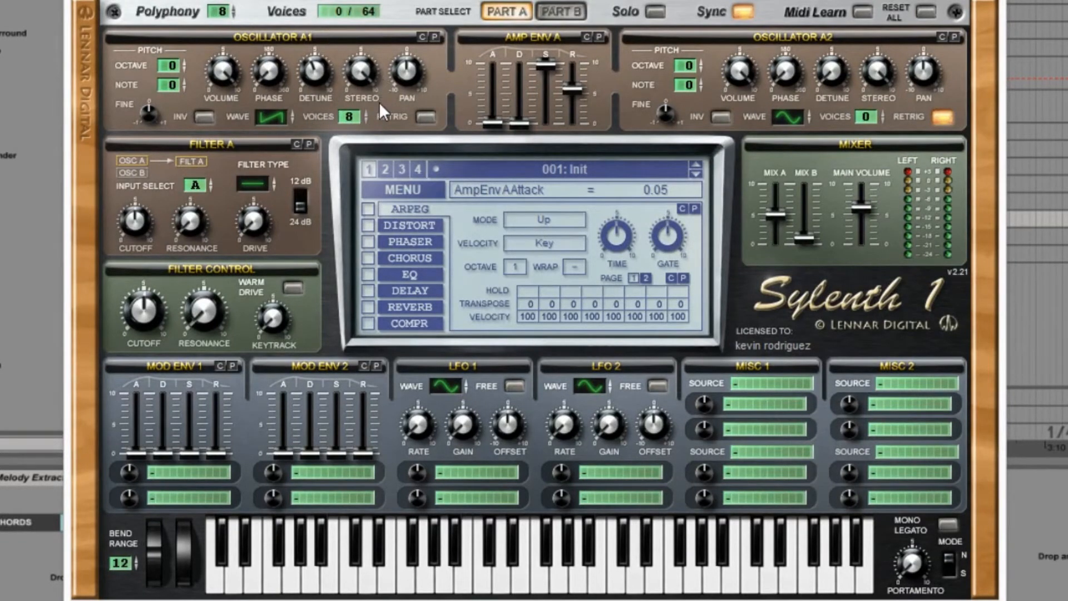
{"action": "mouse_move", "coordinate": [314, 98]}
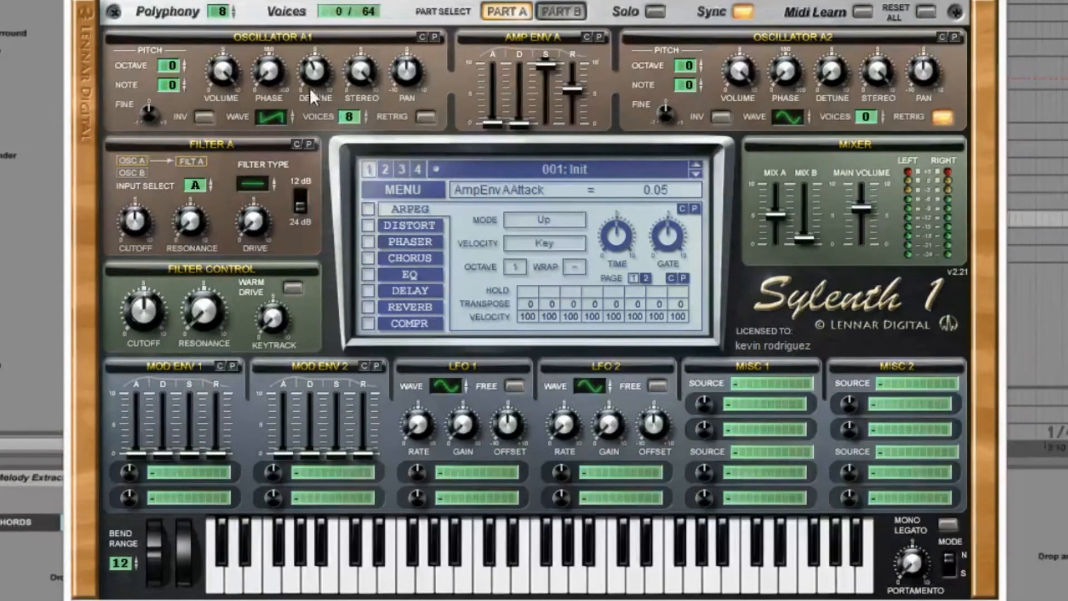
{"action": "left_click_drag", "start_coordinate": [314, 77], "coordinate": [314, 65]}
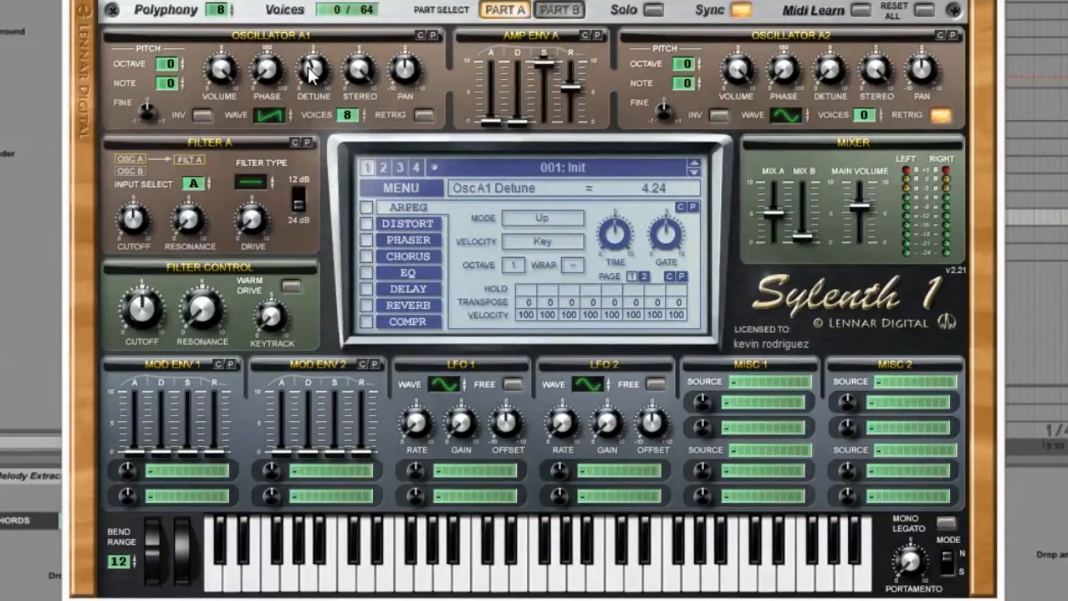
{"action": "mouse_move", "coordinate": [253, 116]}
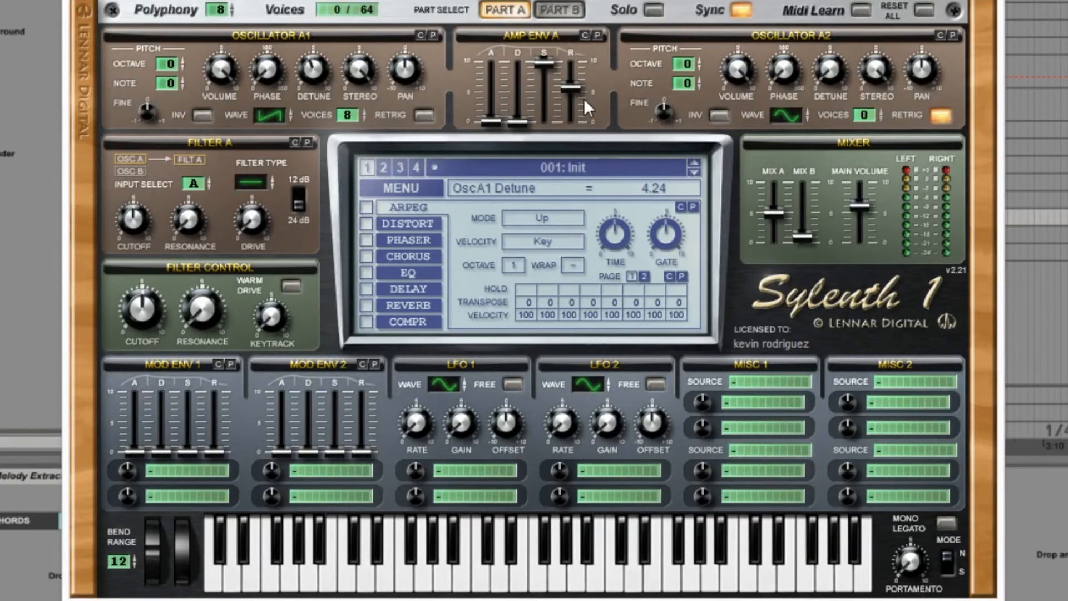
{"action": "mouse_move", "coordinate": [447, 116]}
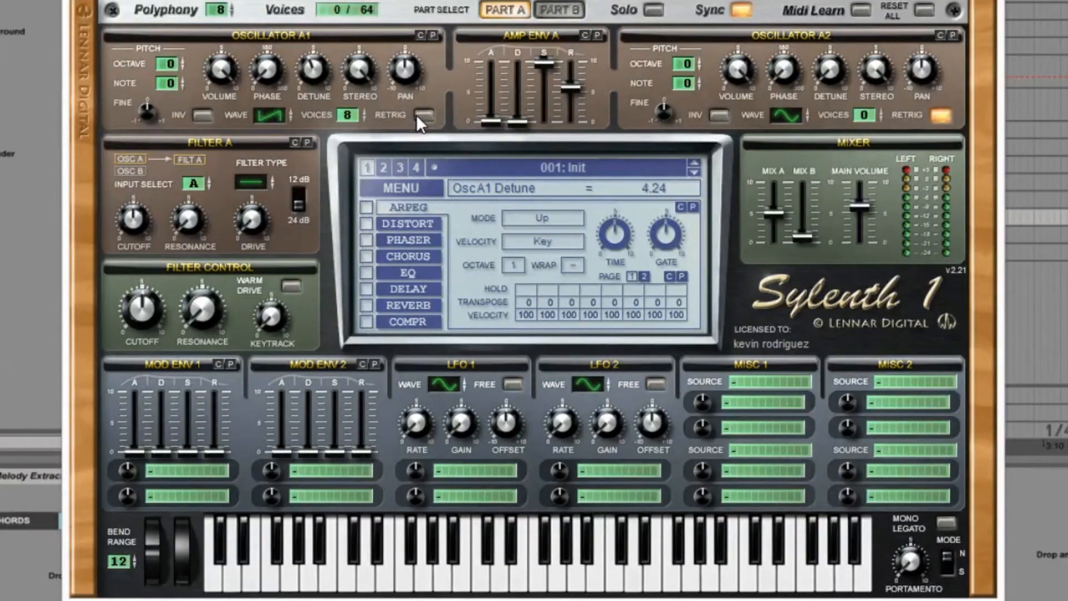
{"action": "mouse_move", "coordinate": [767, 125]}
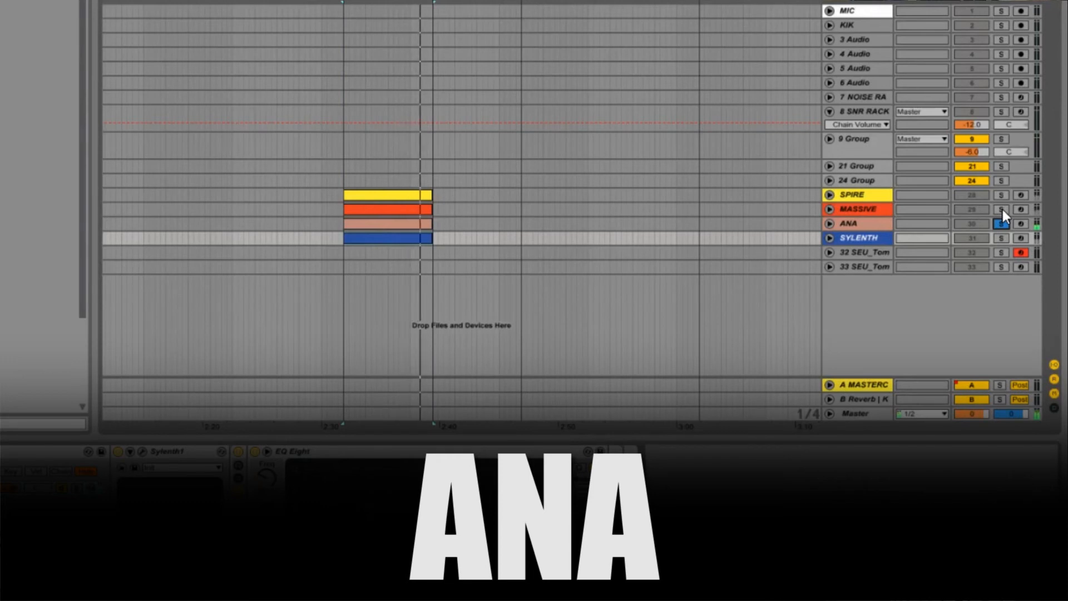
Solo the ANA track, then solo SPIRE instead for comparison.
{"action": "left_click", "coordinate": [1000, 209]}
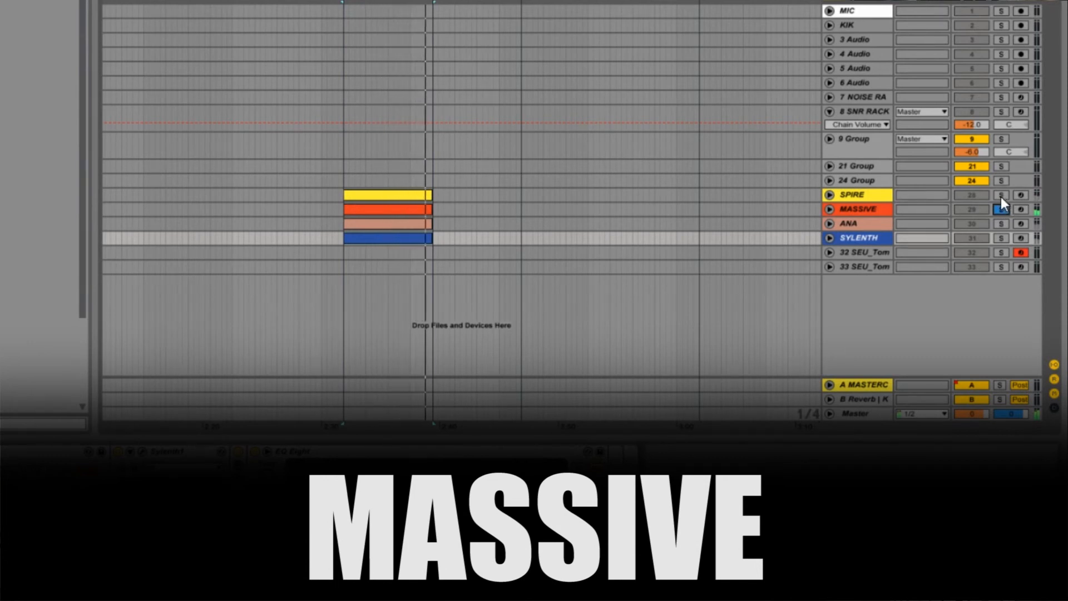
{"action": "left_click", "coordinate": [1001, 194]}
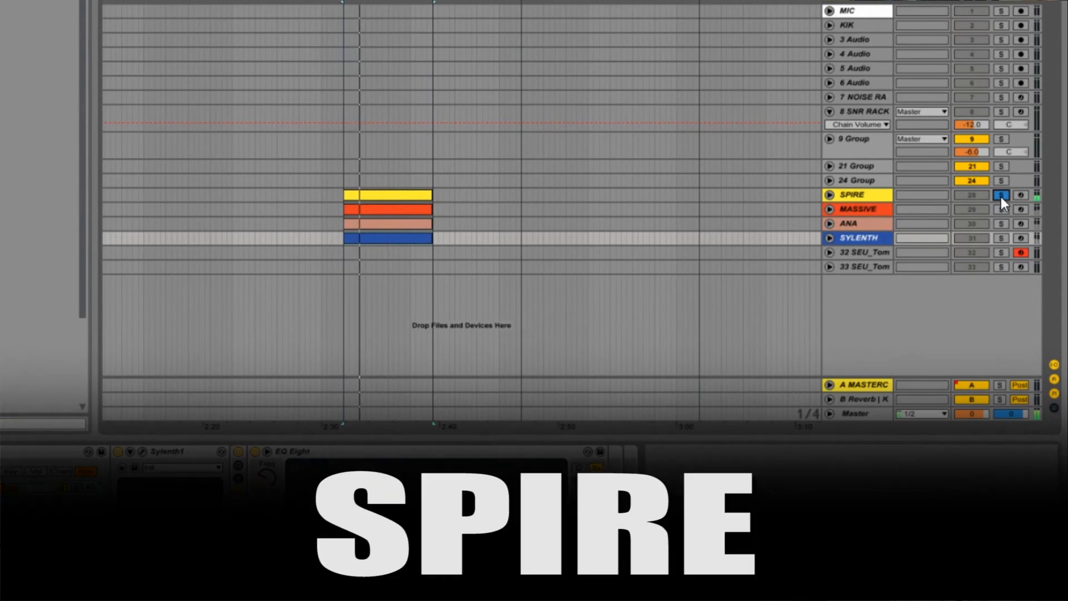